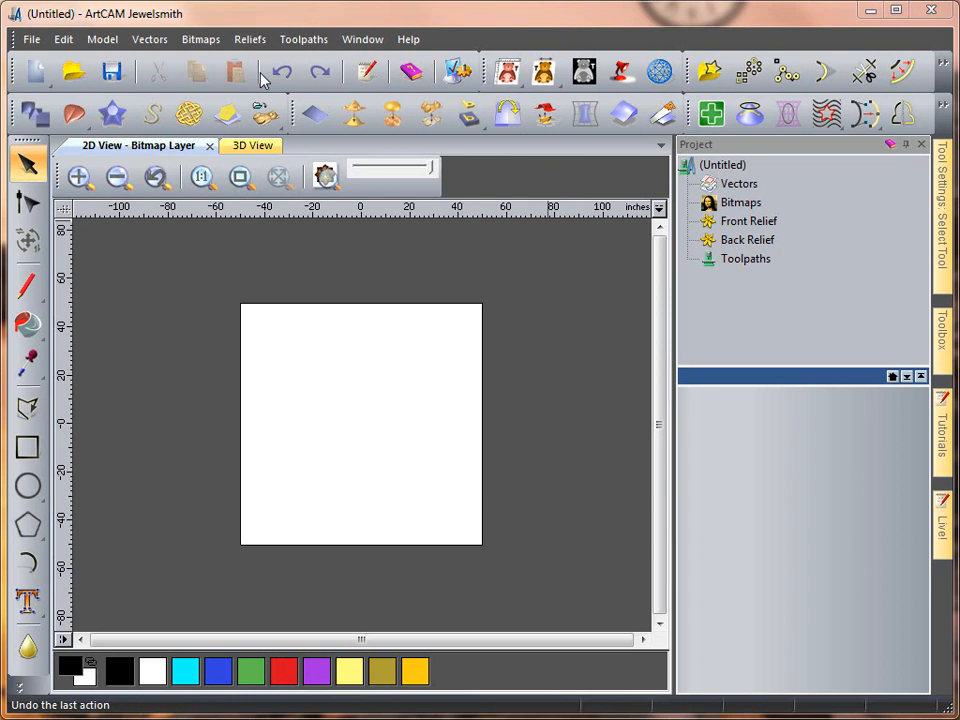
{"action": "mouse_move", "coordinate": [264, 112]}
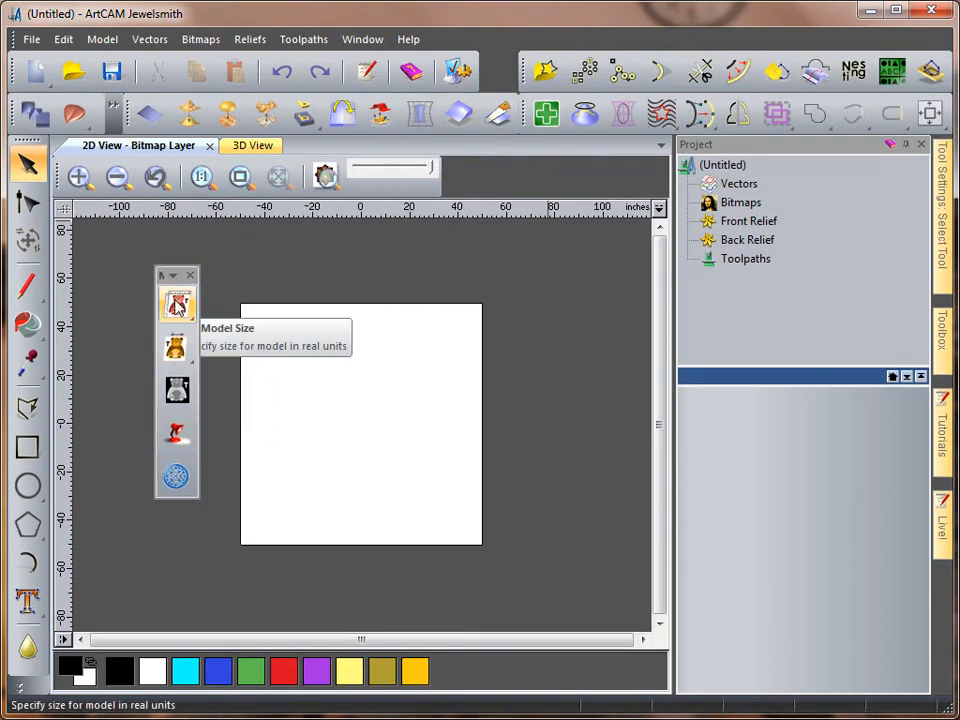
{"action": "mouse_move", "coordinate": [196, 296]}
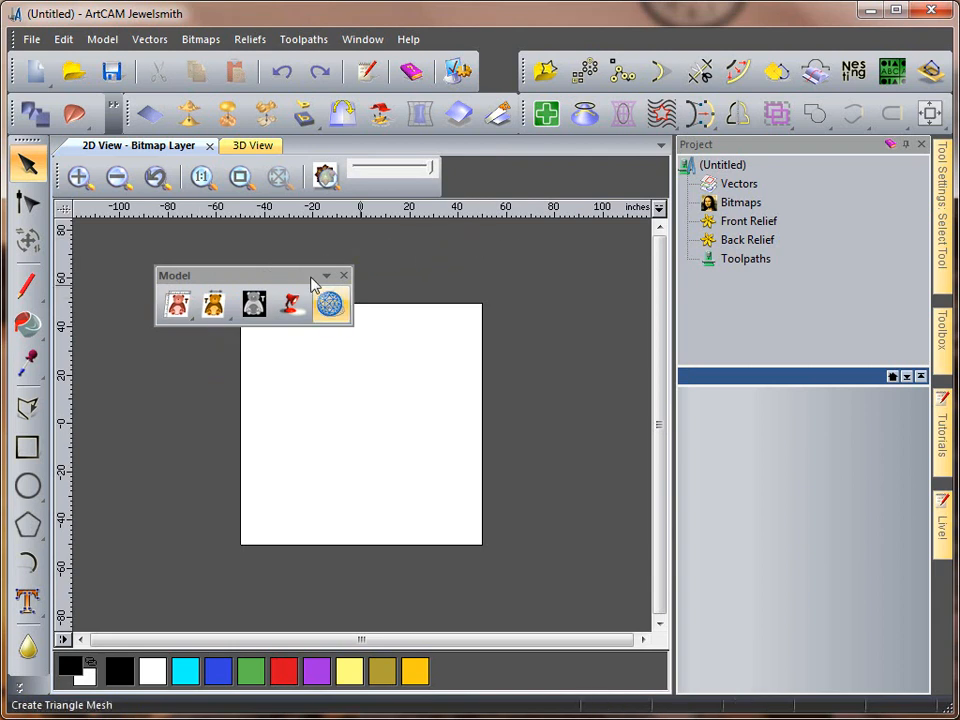
Float the Model, Vector Creation and Relief Editing toolbars over the 2D view
{"action": "left_click_drag", "start_coordinate": [250, 276], "coordinate": [180, 256]}
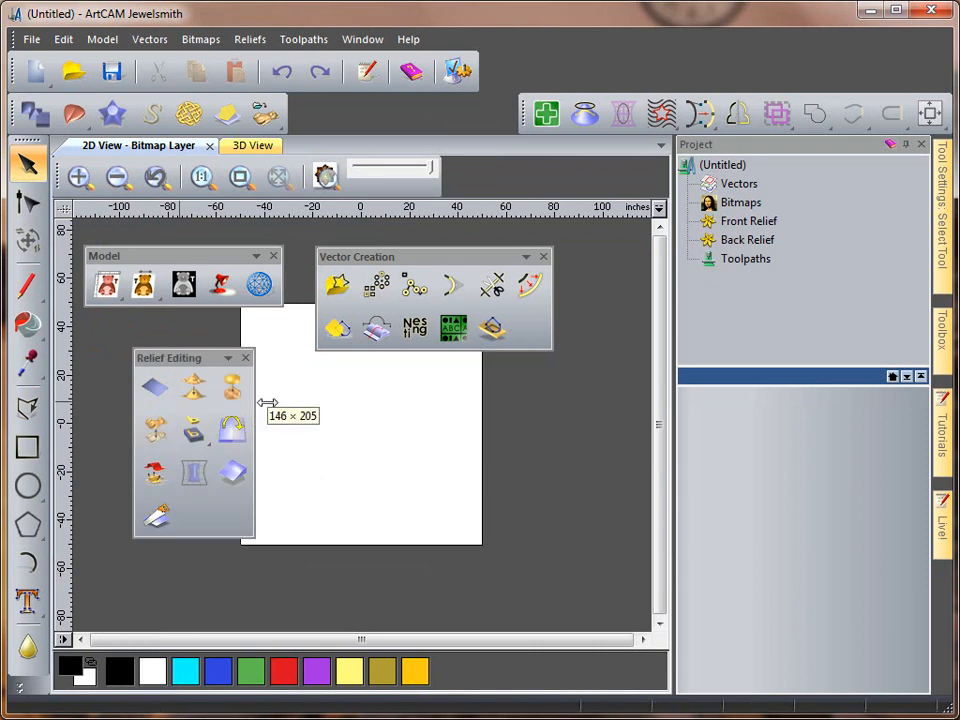
Float the Vector Editing toolbar off the top dock and move it over the view
{"action": "left_click_drag", "start_coordinate": [190, 358], "coordinate": [130, 344]}
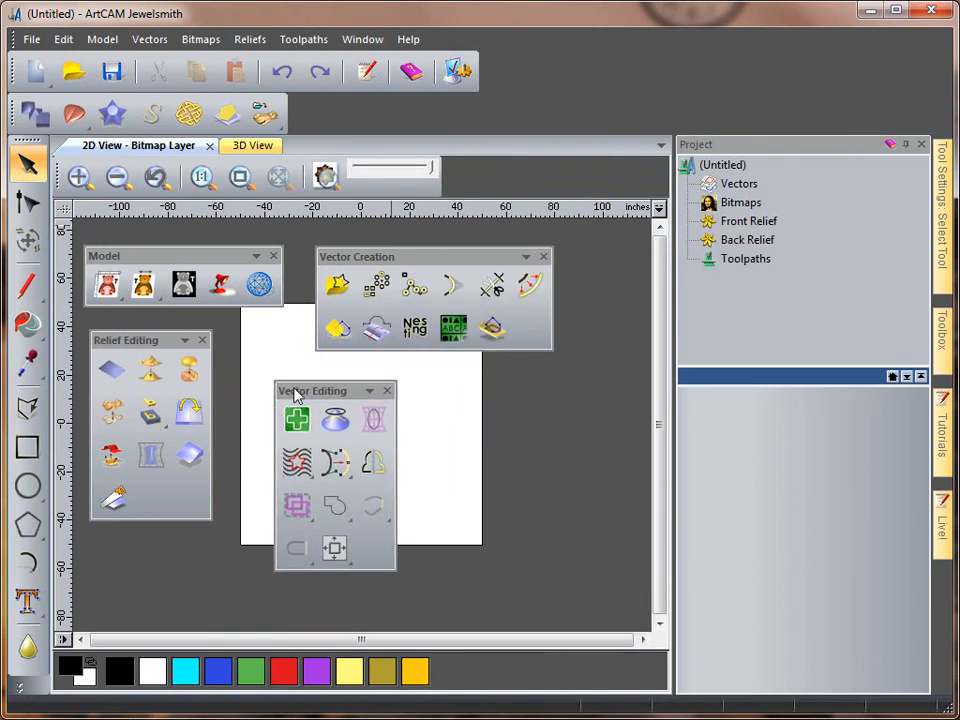
{"action": "left_click_drag", "start_coordinate": [312, 390], "coordinate": [756, 312]}
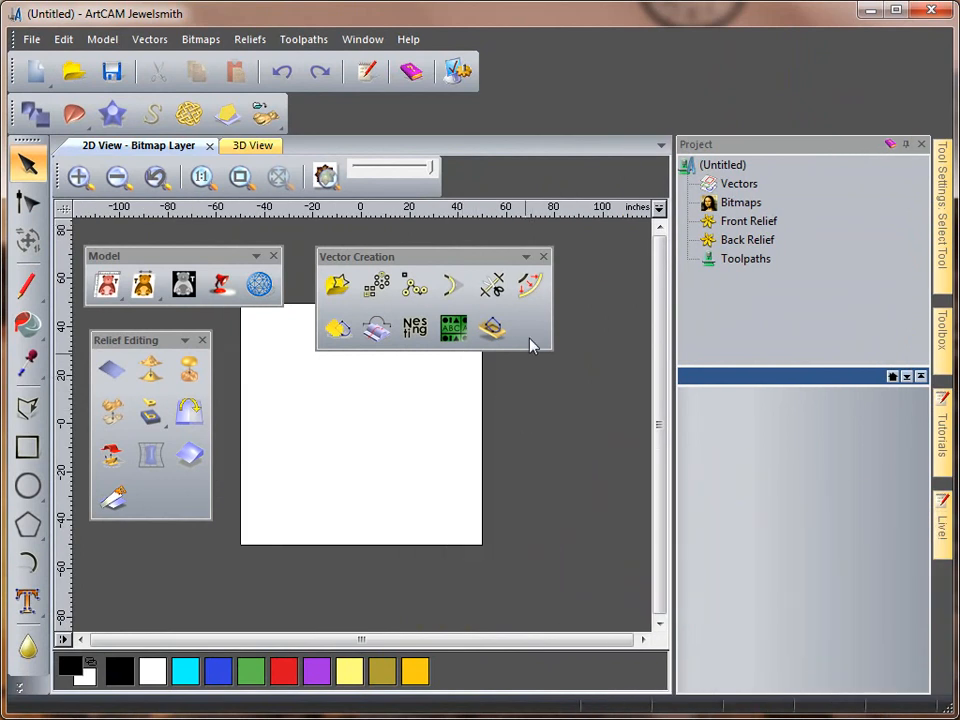
Close the floating Vector Creation, Model, Relief Editing and File toolbars
{"action": "left_click", "coordinate": [544, 256]}
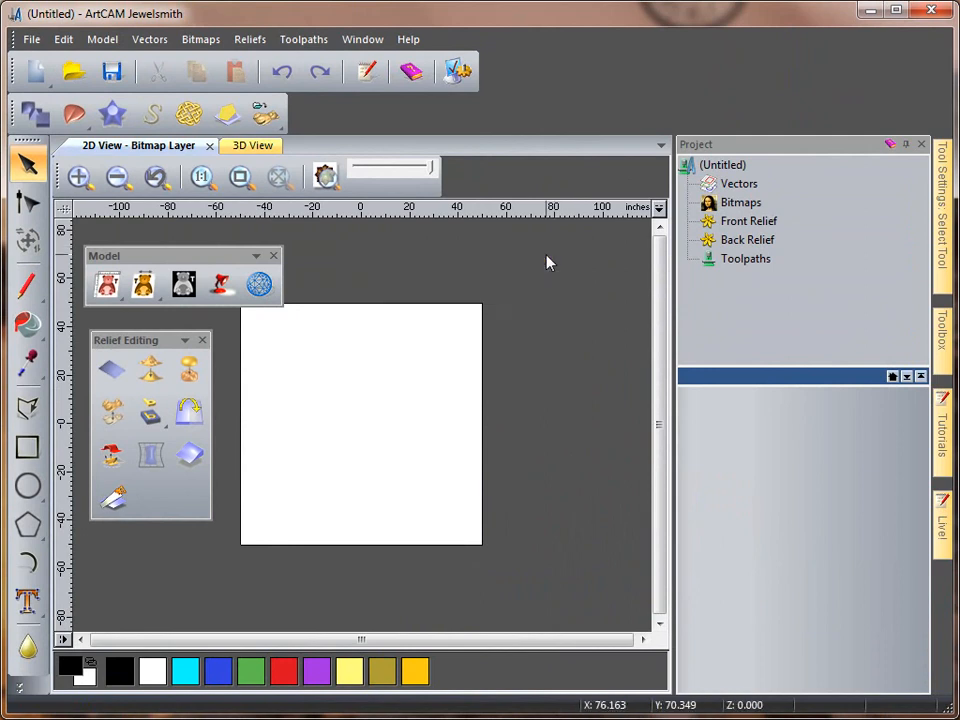
{"action": "left_click", "coordinate": [272, 256]}
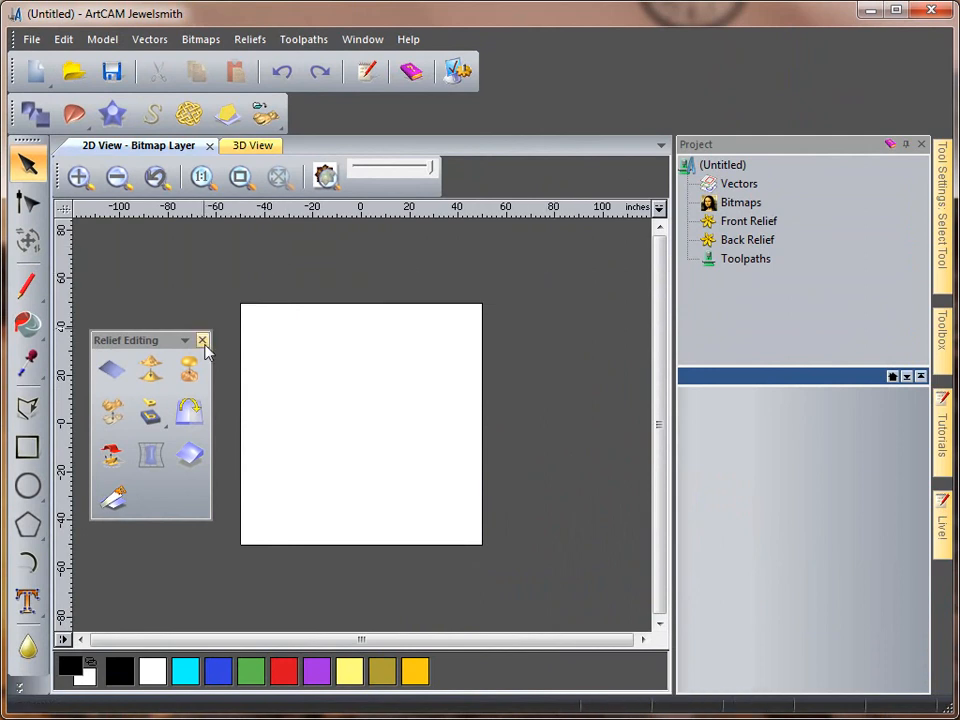
{"action": "left_click", "coordinate": [204, 340]}
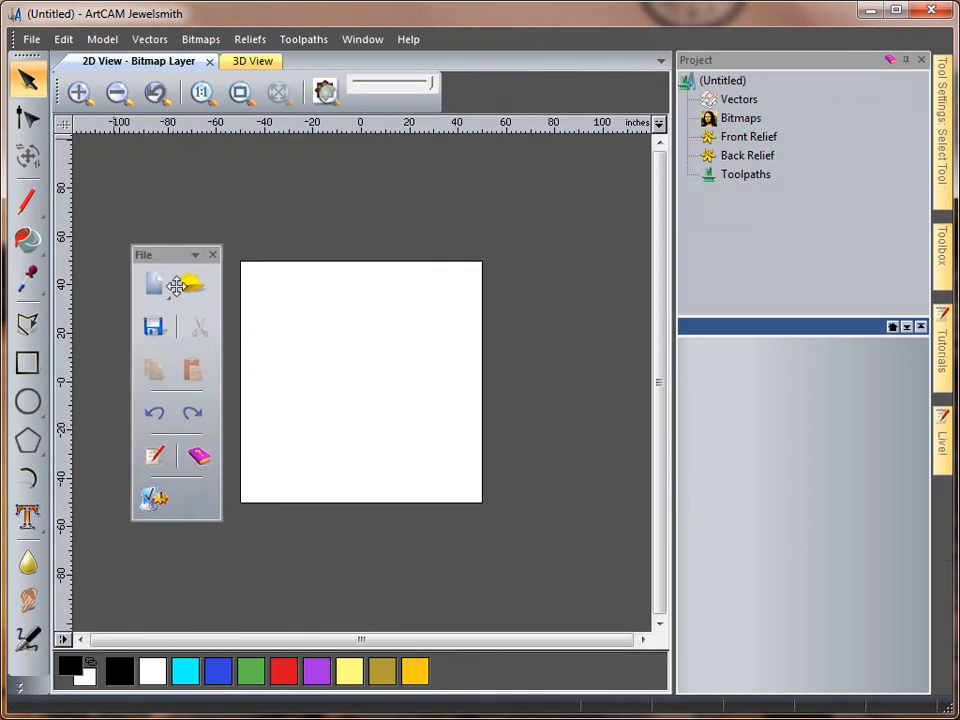
{"action": "left_click", "coordinate": [212, 254]}
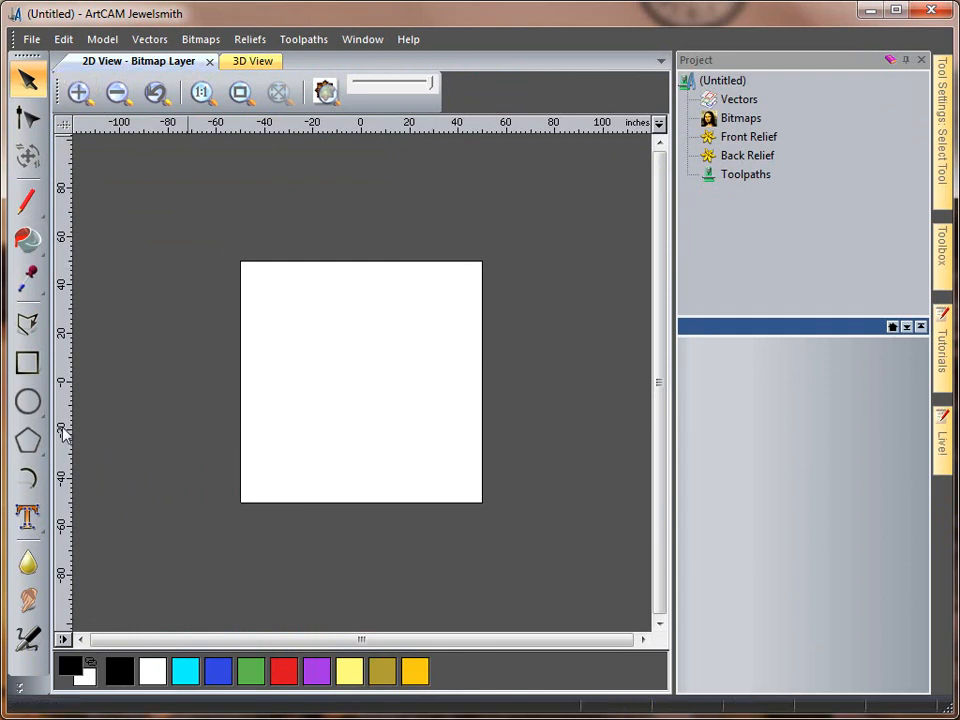
{"action": "mouse_move", "coordinate": [104, 544]}
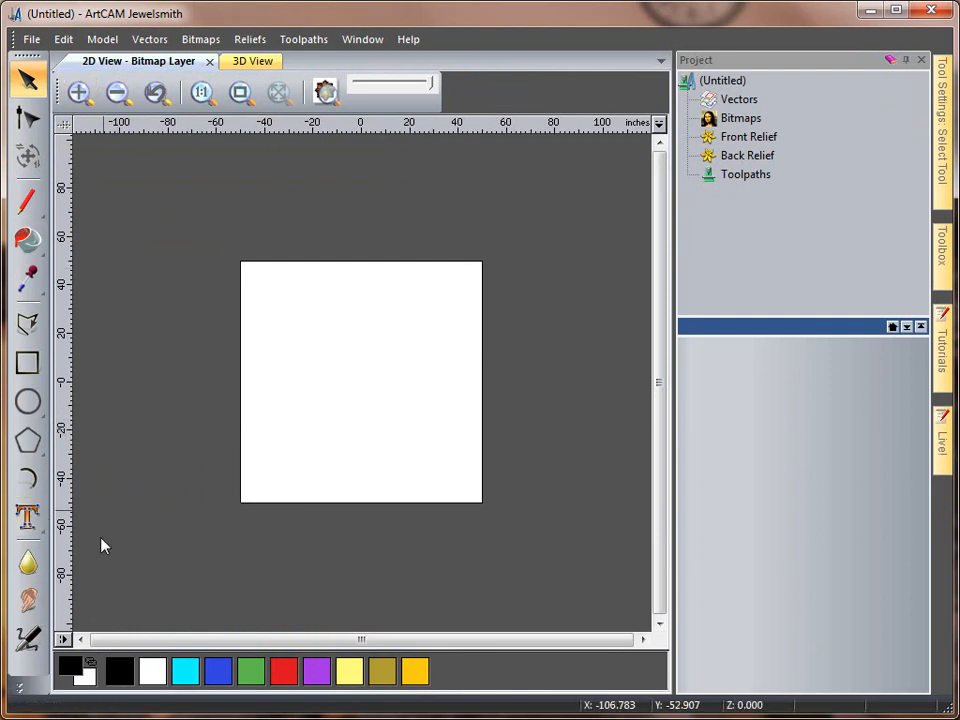
{"action": "mouse_move", "coordinate": [90, 624]}
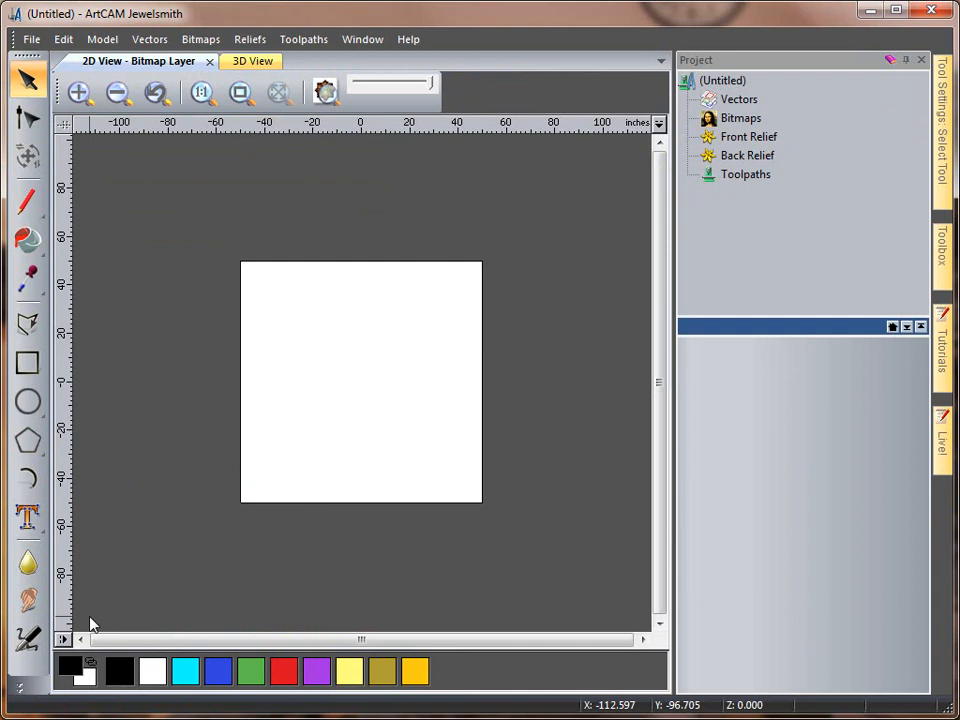
{"action": "mouse_move", "coordinate": [468, 56]}
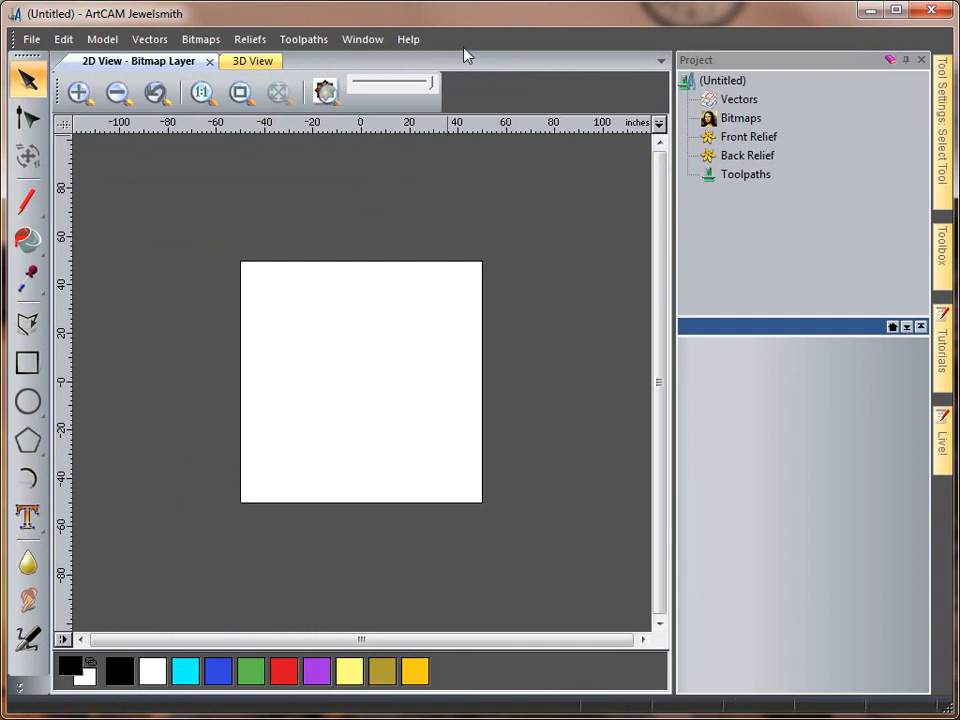
{"action": "mouse_move", "coordinate": [528, 68]}
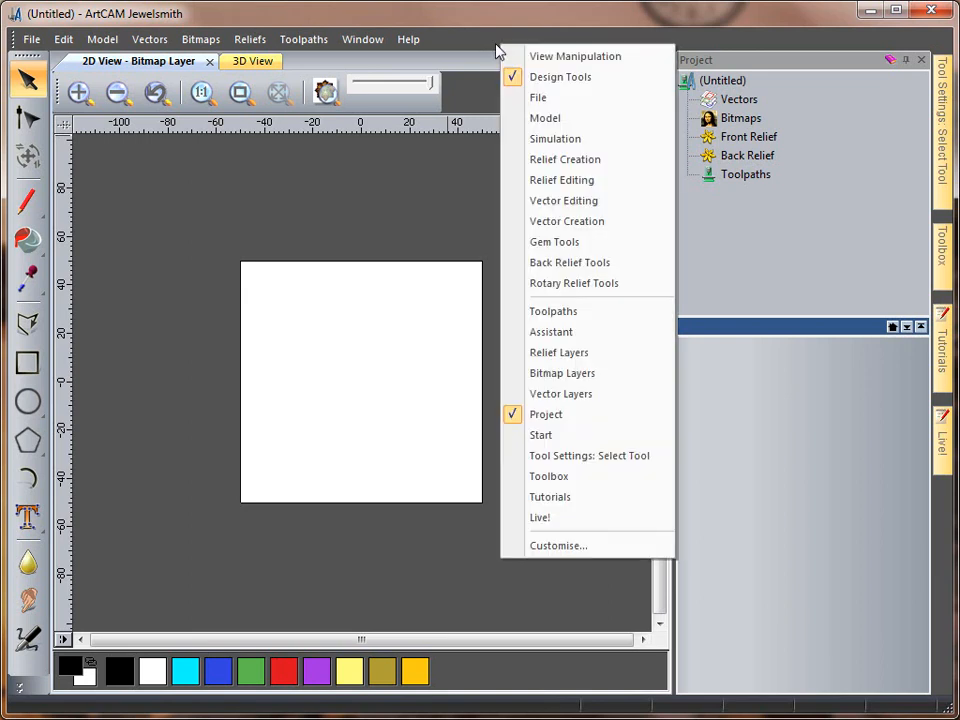
{"action": "mouse_move", "coordinate": [554, 242]}
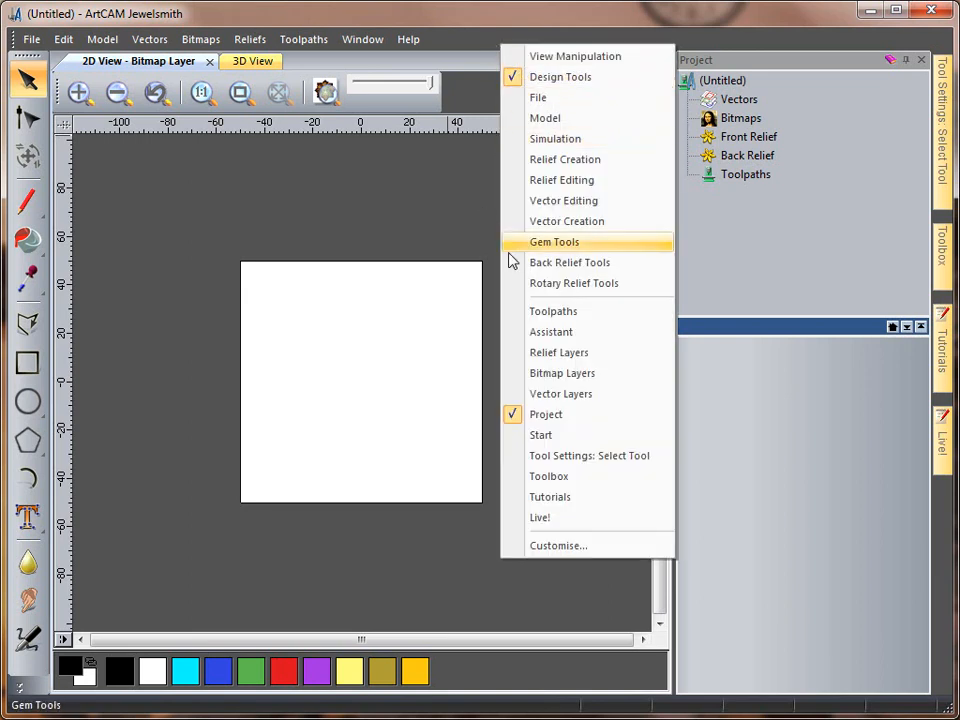
{"action": "mouse_move", "coordinate": [564, 312]}
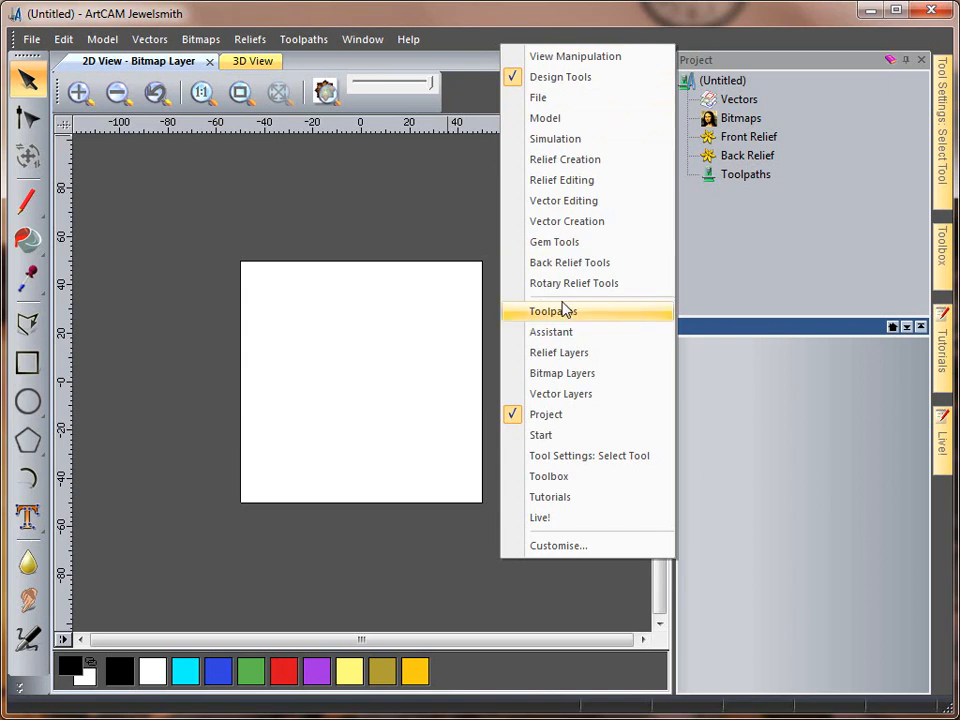
{"action": "mouse_move", "coordinate": [572, 284]}
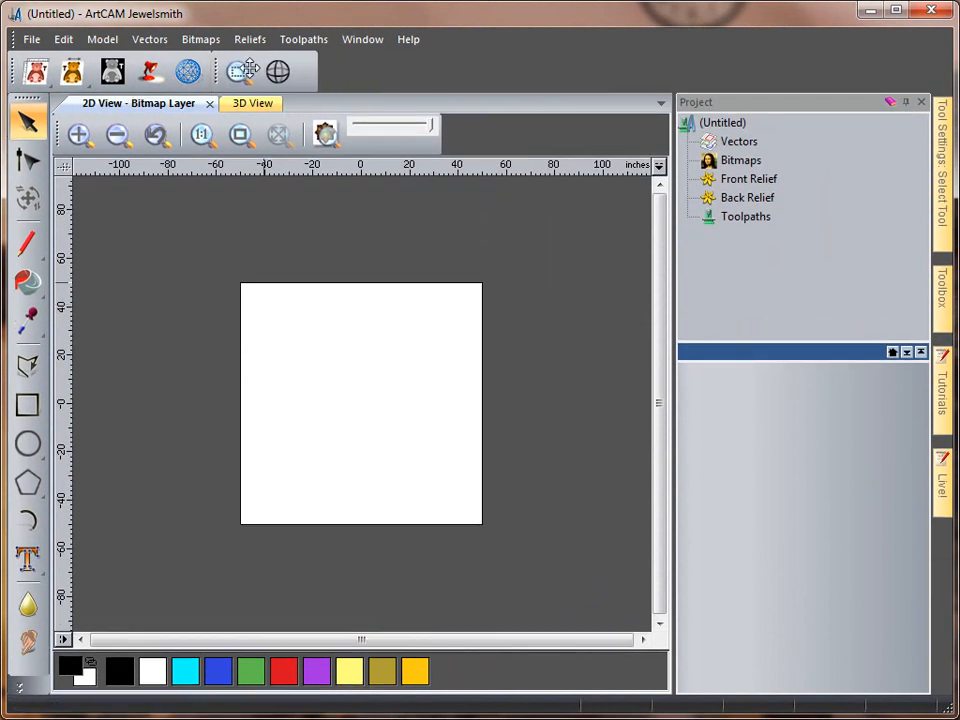
{"action": "mouse_move", "coordinate": [238, 72]}
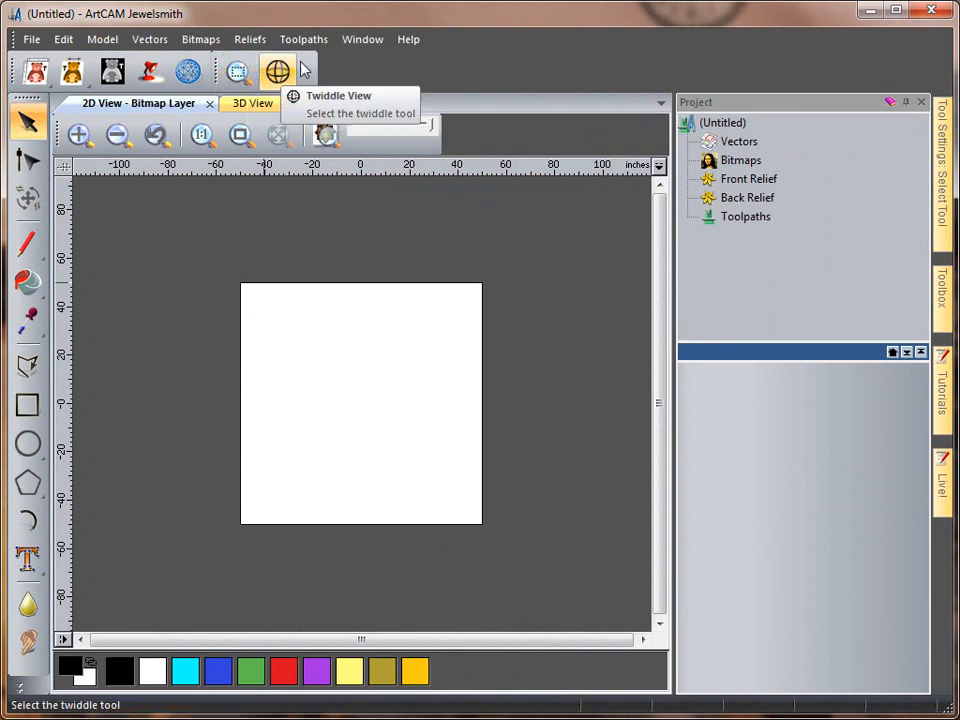
Re-enable the File toolbar from Window > Toolbars and return to the Window menu
{"action": "left_click", "coordinate": [362, 40]}
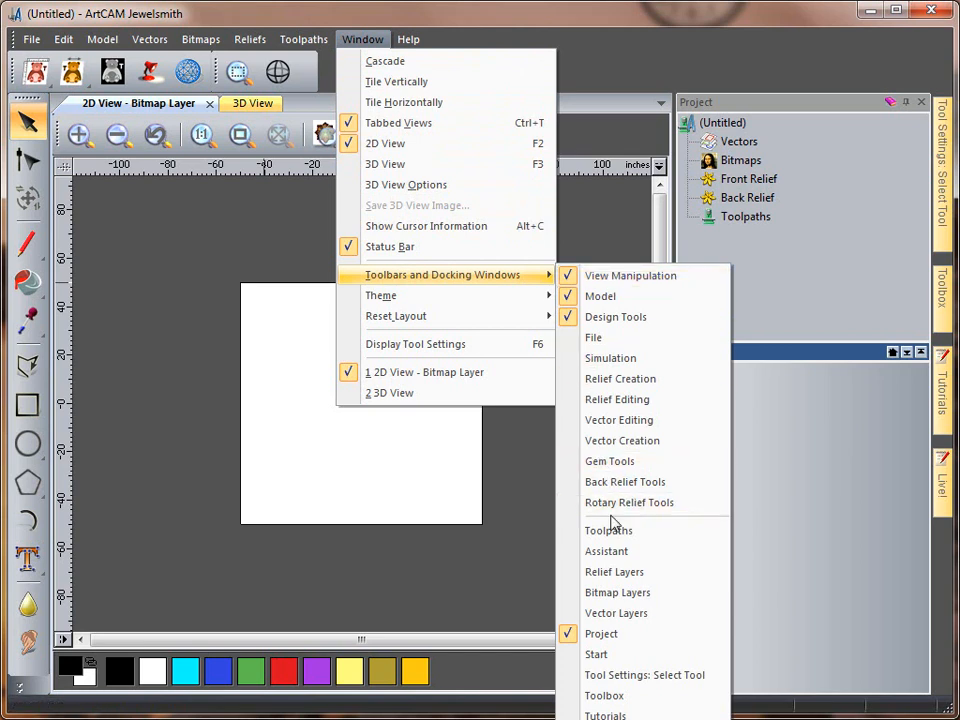
{"action": "mouse_move", "coordinate": [628, 502]}
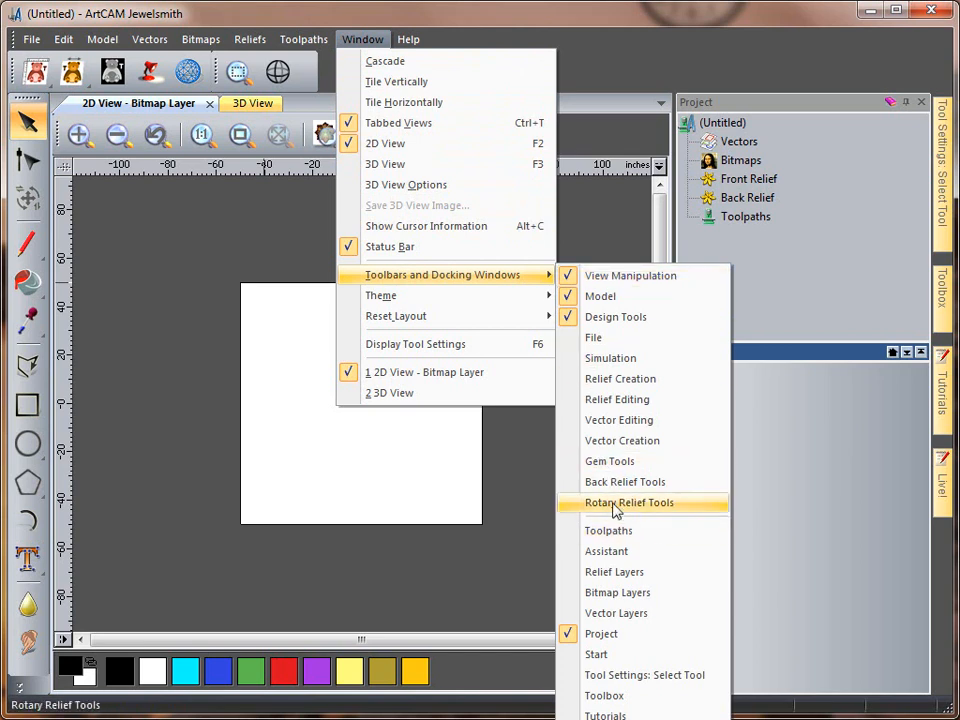
{"action": "mouse_move", "coordinate": [592, 336]}
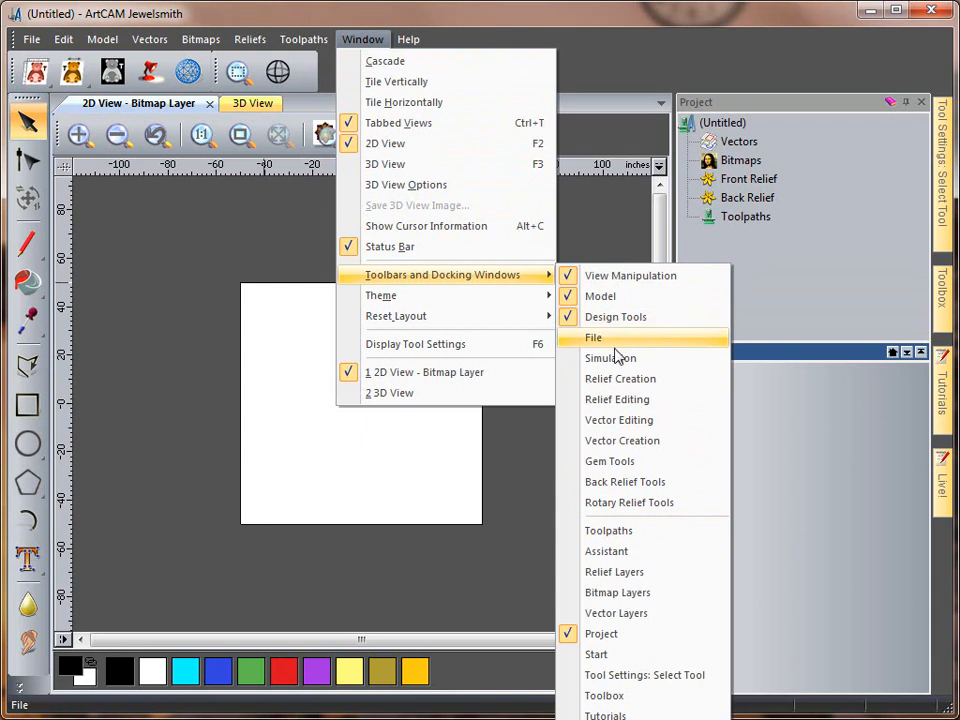
{"action": "left_click", "coordinate": [592, 336]}
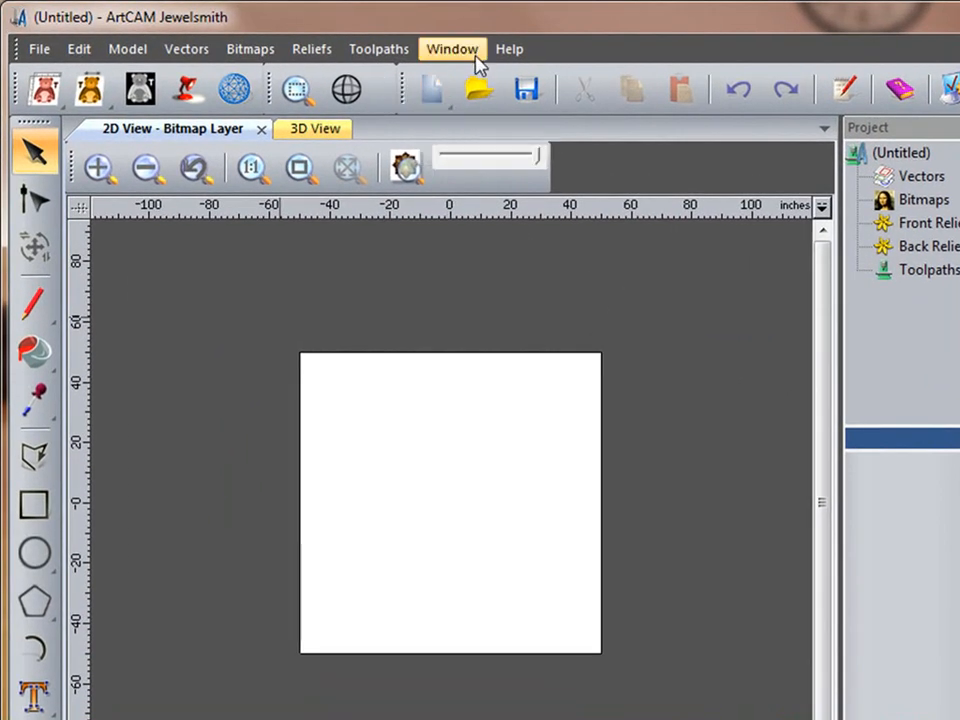
{"action": "left_click", "coordinate": [452, 48]}
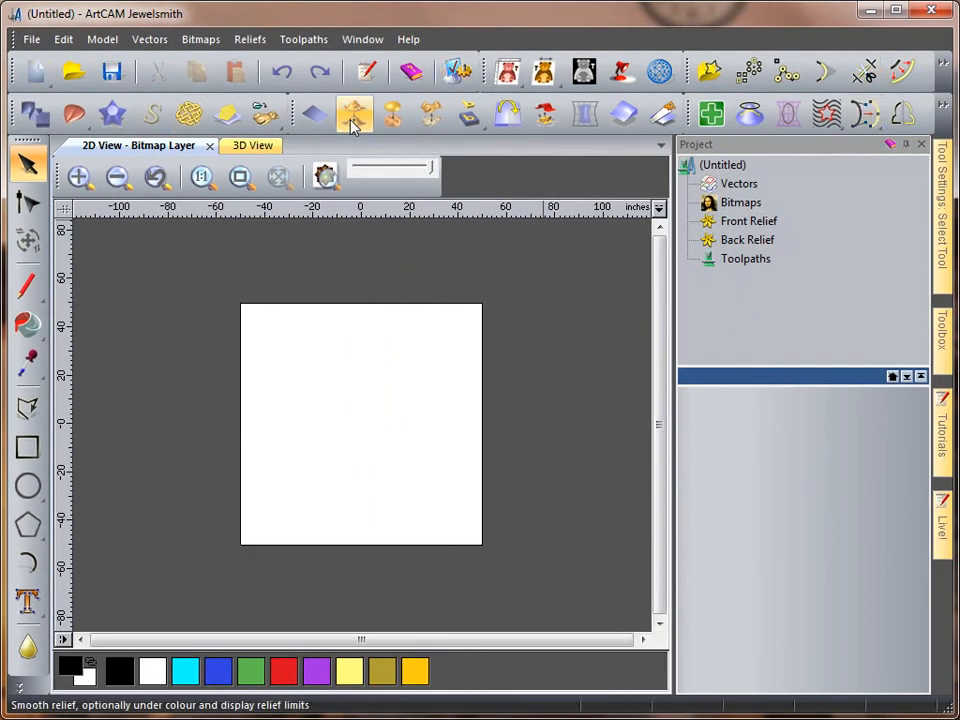
{"action": "mouse_move", "coordinate": [352, 114]}
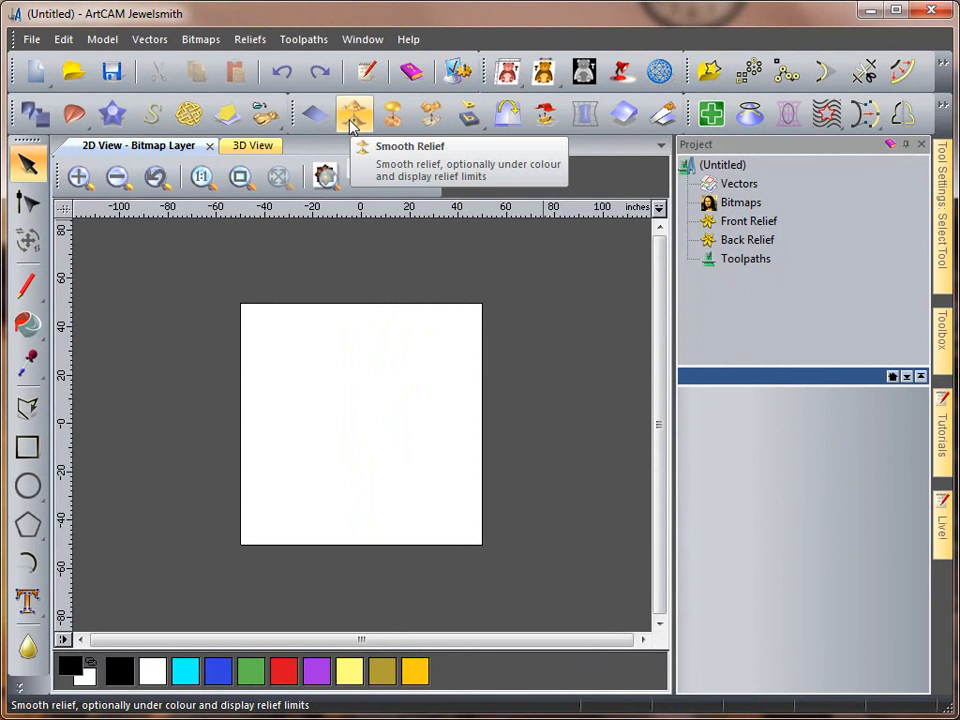
Check the Smooth Relief button, then bring up the Window menu's Reset Layout options
{"action": "left_click", "coordinate": [356, 114]}
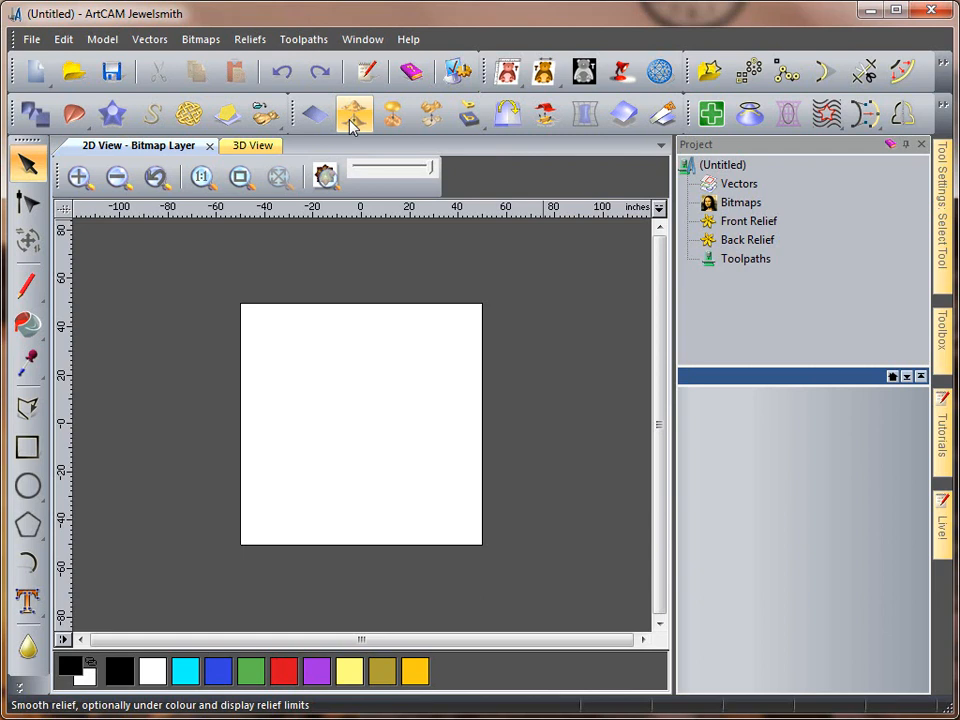
{"action": "left_click", "coordinate": [362, 40]}
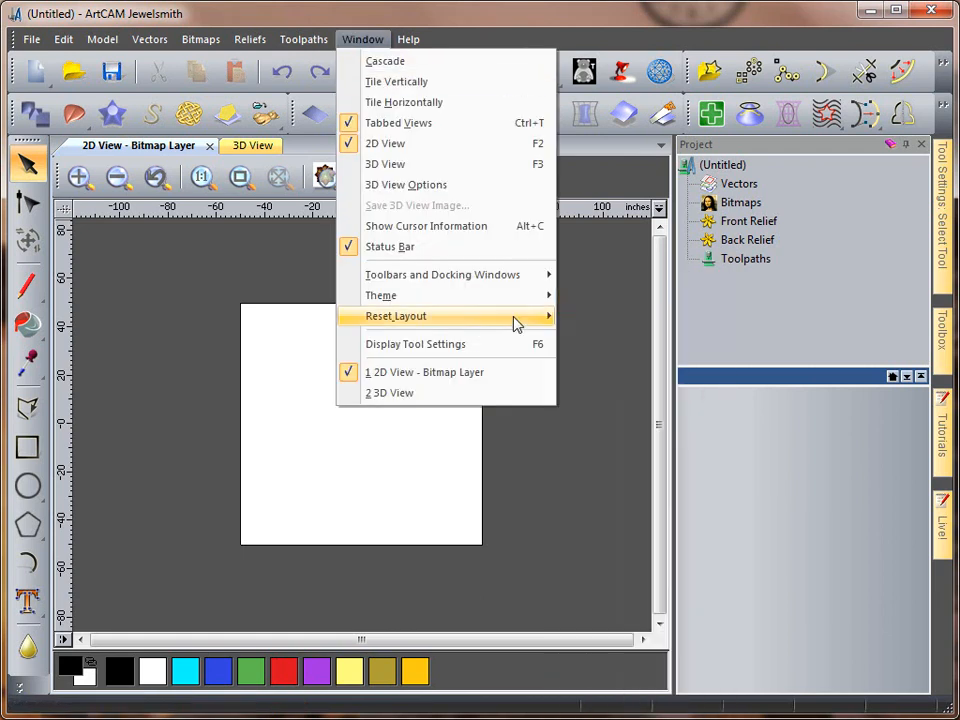
Reset the interface to the basic layout, hiding all docked toolbars and the project panel
{"action": "left_click", "coordinate": [396, 316]}
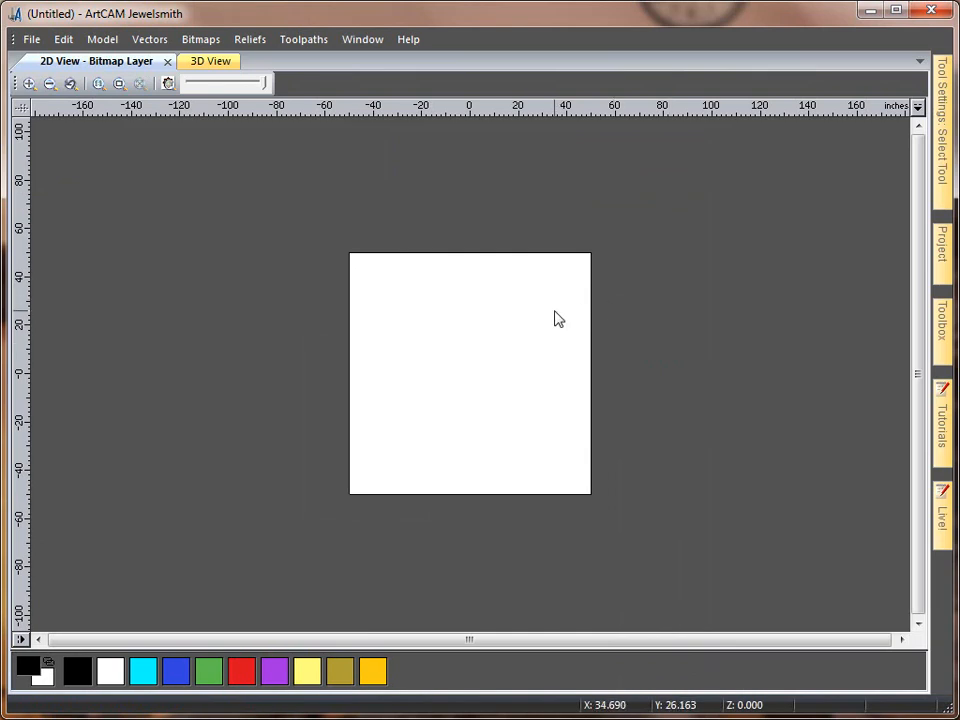
{"action": "mouse_move", "coordinate": [404, 212]}
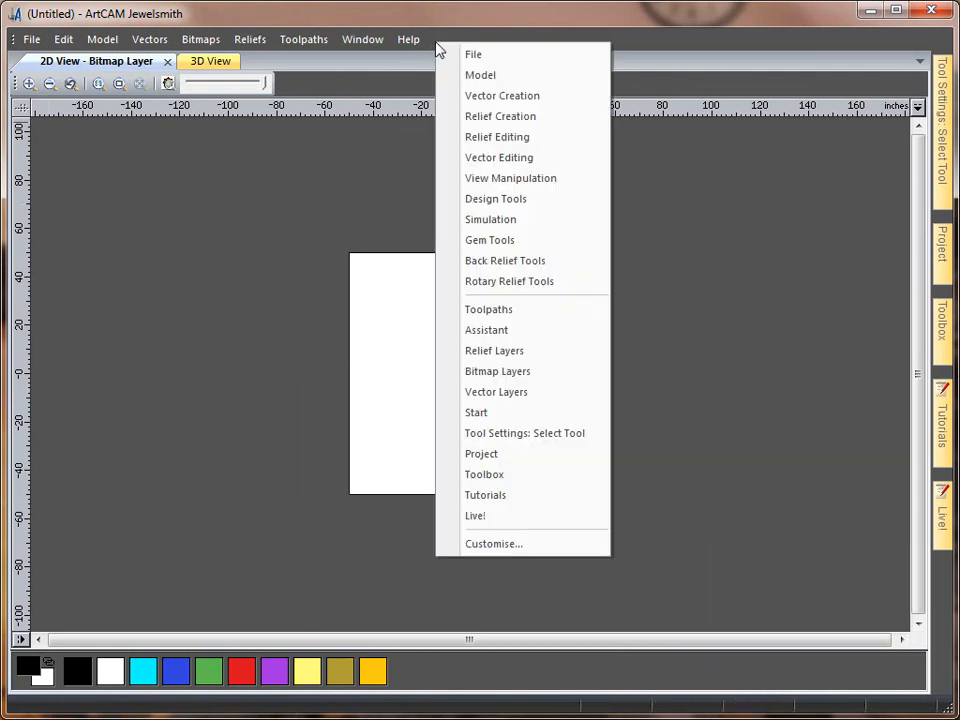
Enable the Design Tools and Relief Creation toolbars on the left, then show the Window menu
{"action": "left_click", "coordinate": [246, 242]}
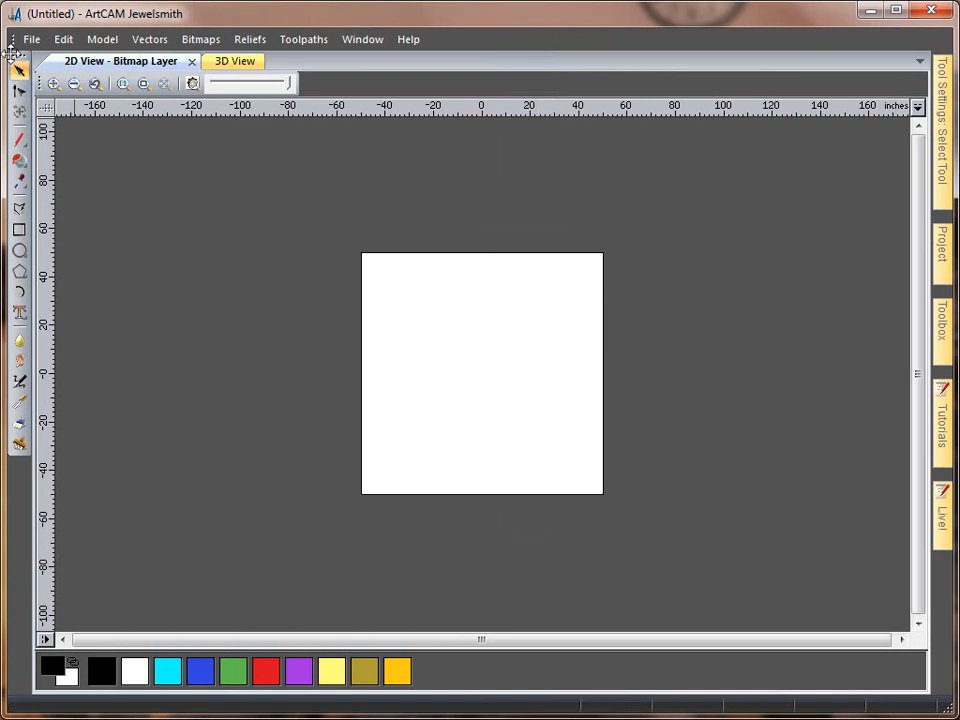
{"action": "mouse_move", "coordinate": [38, 56]}
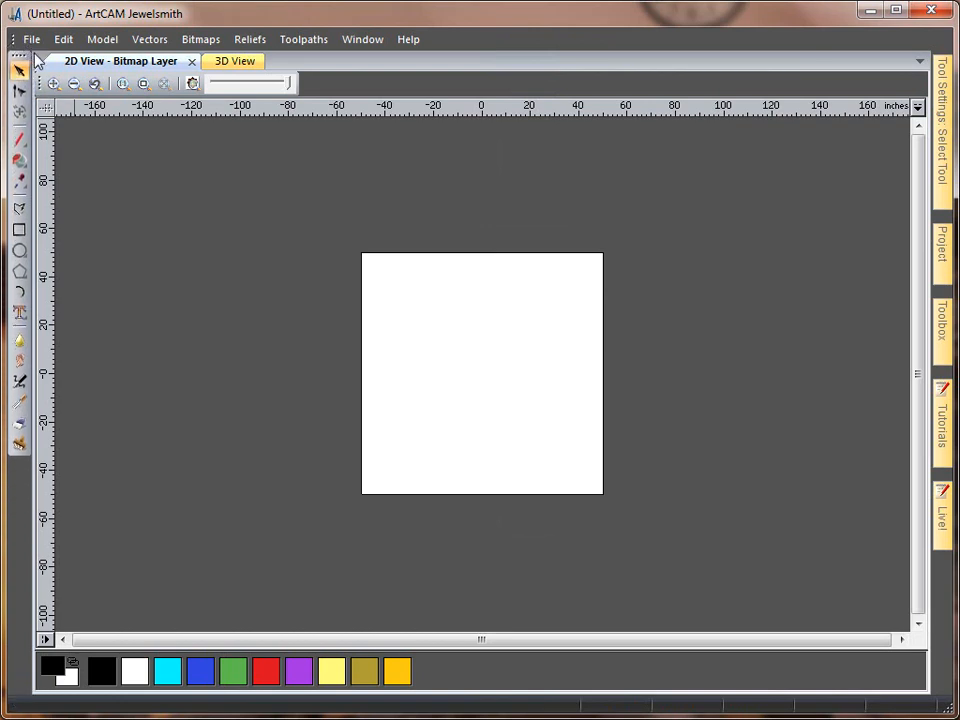
{"action": "mouse_move", "coordinate": [504, 52]}
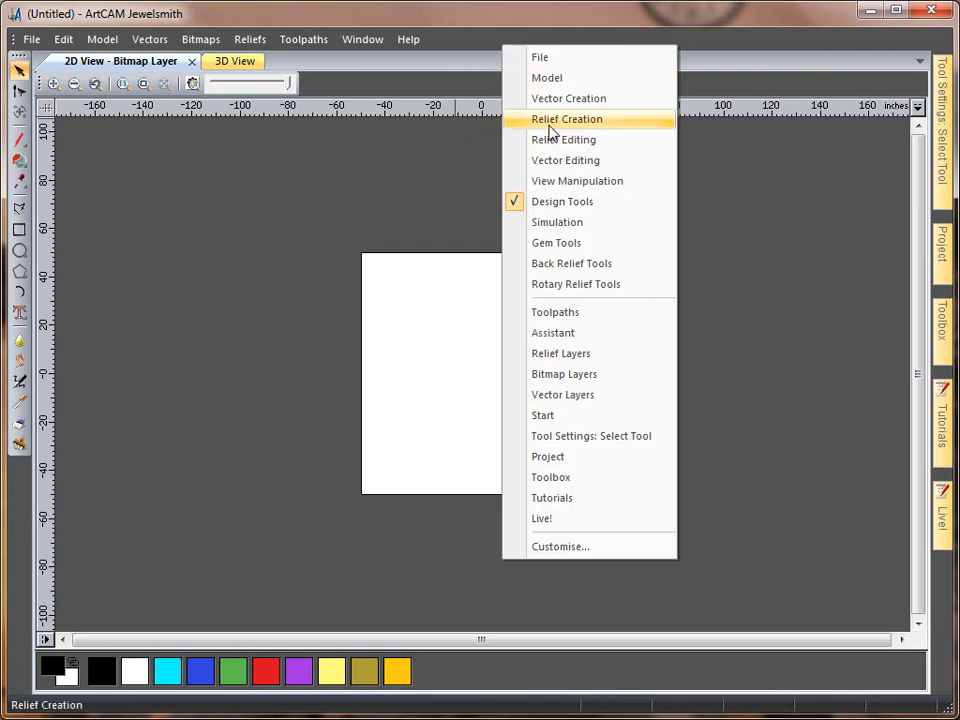
{"action": "left_click", "coordinate": [566, 120]}
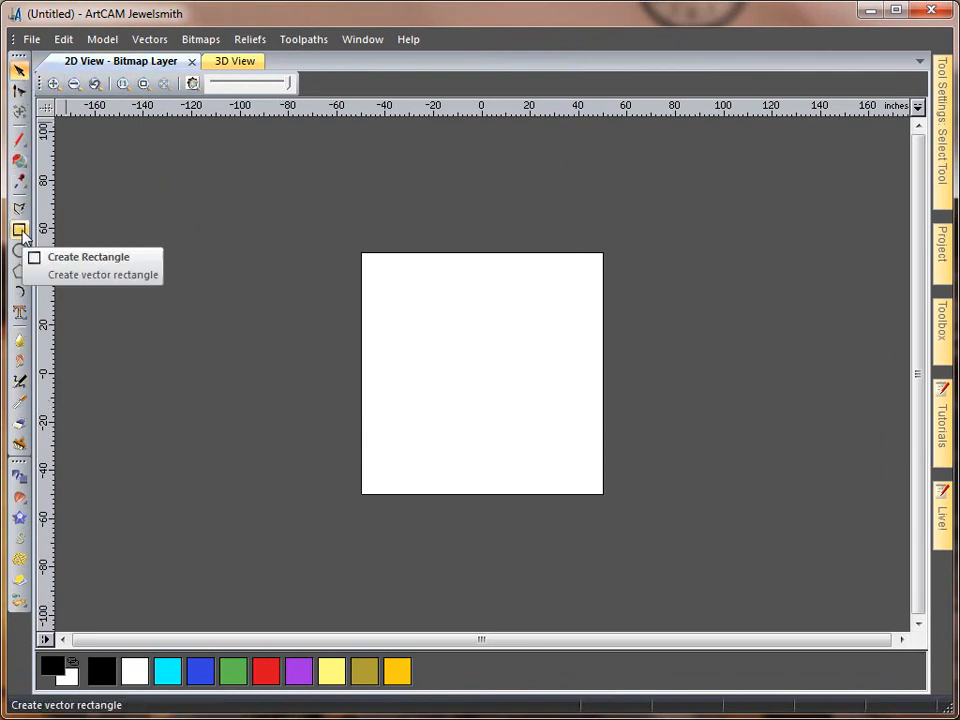
{"action": "mouse_move", "coordinate": [20, 312]}
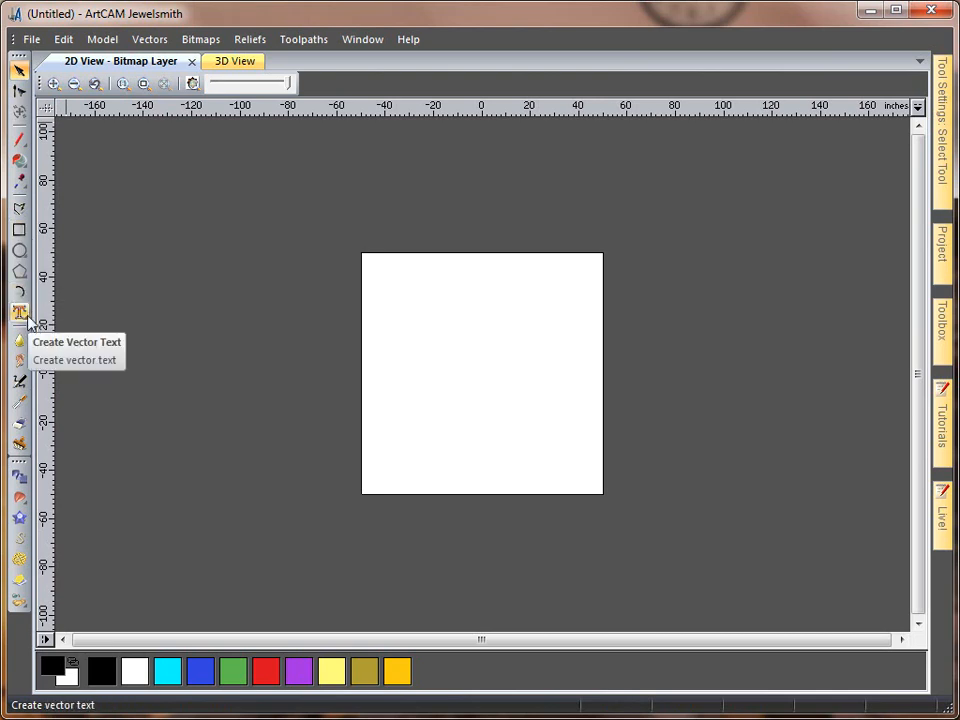
{"action": "mouse_move", "coordinate": [30, 496]}
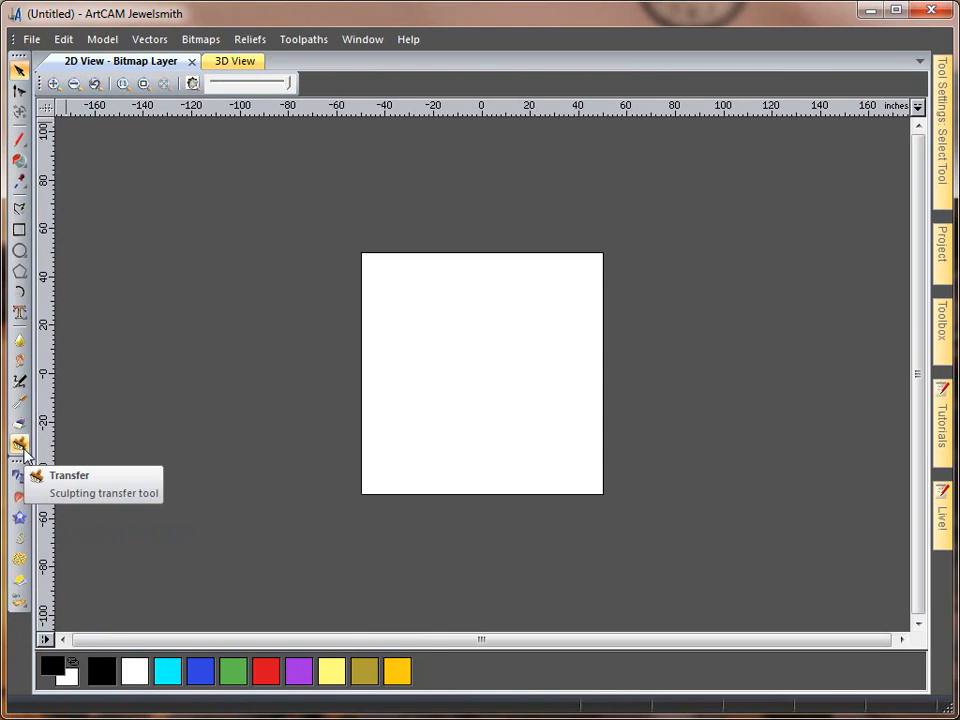
{"action": "mouse_move", "coordinate": [448, 460]}
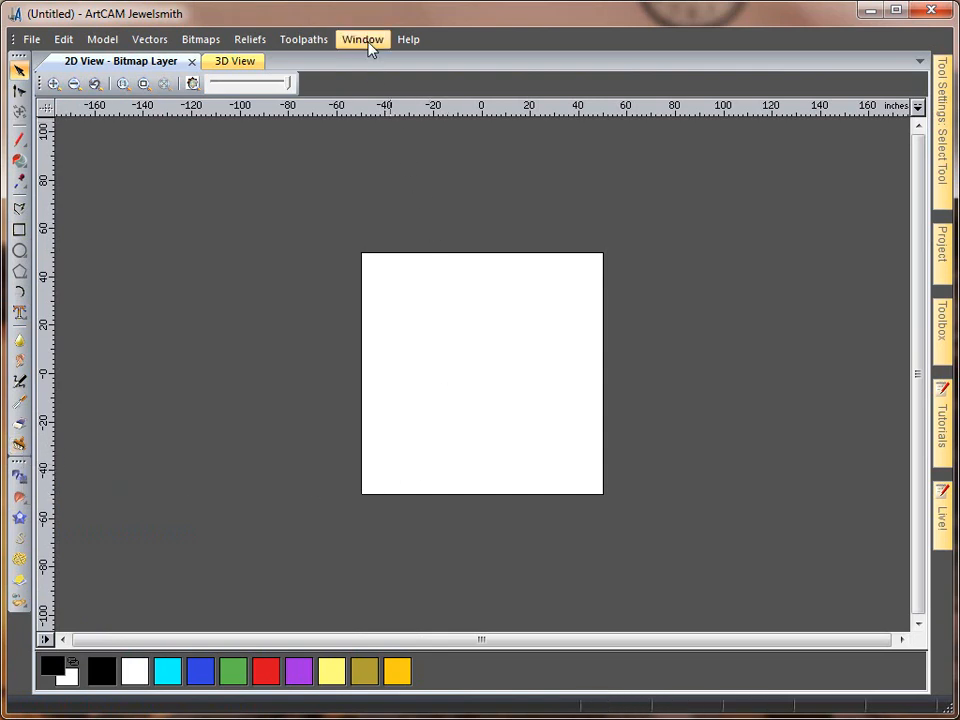
{"action": "left_click", "coordinate": [362, 40]}
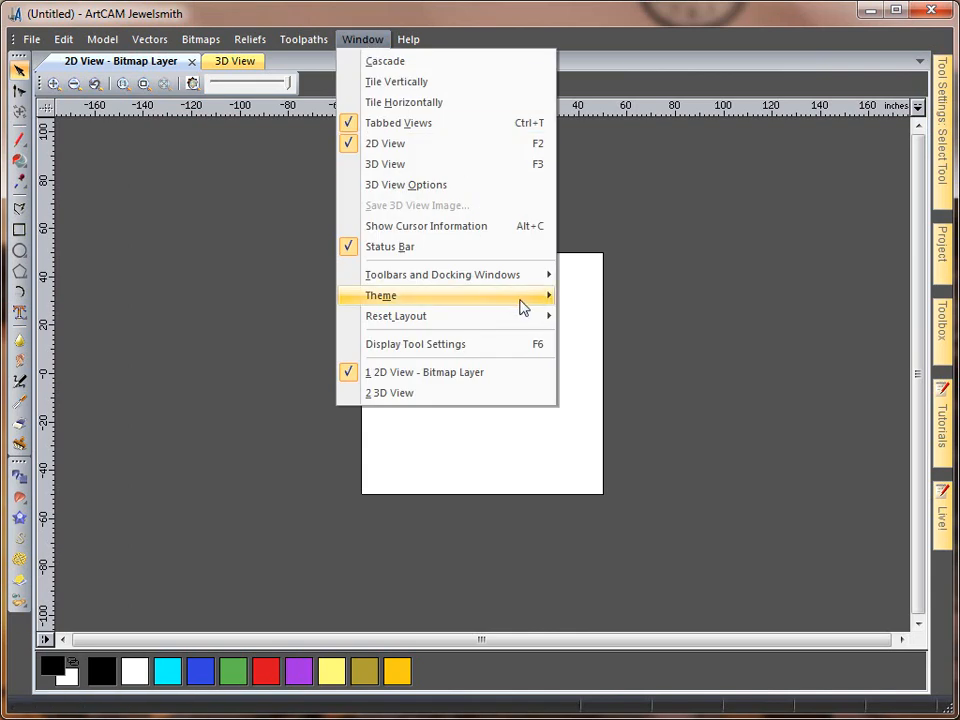